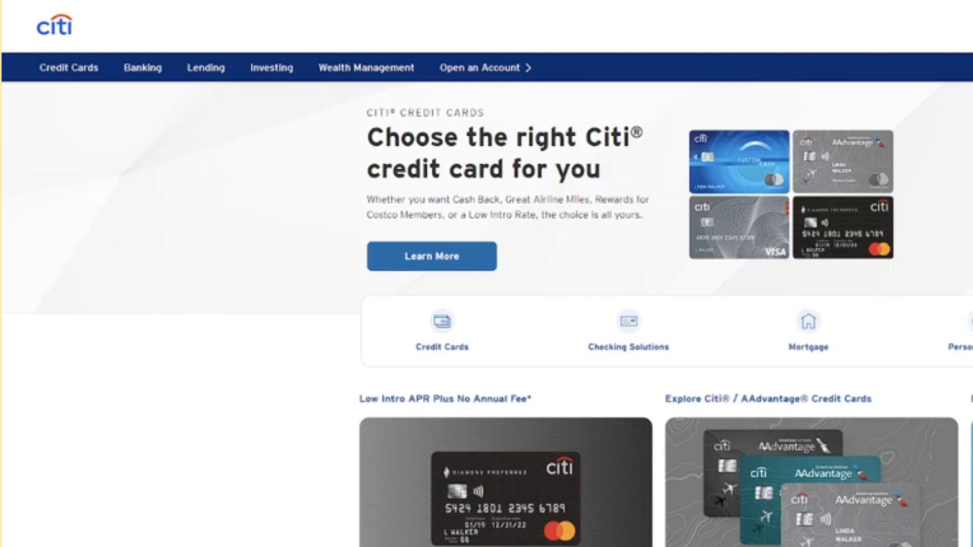
mouse_move(568, 348)
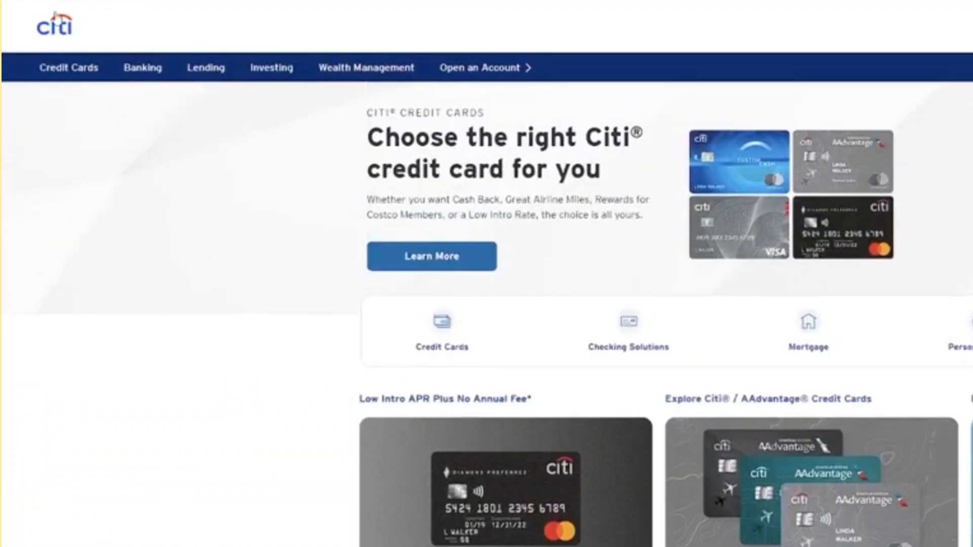
mouse_move(100, 122)
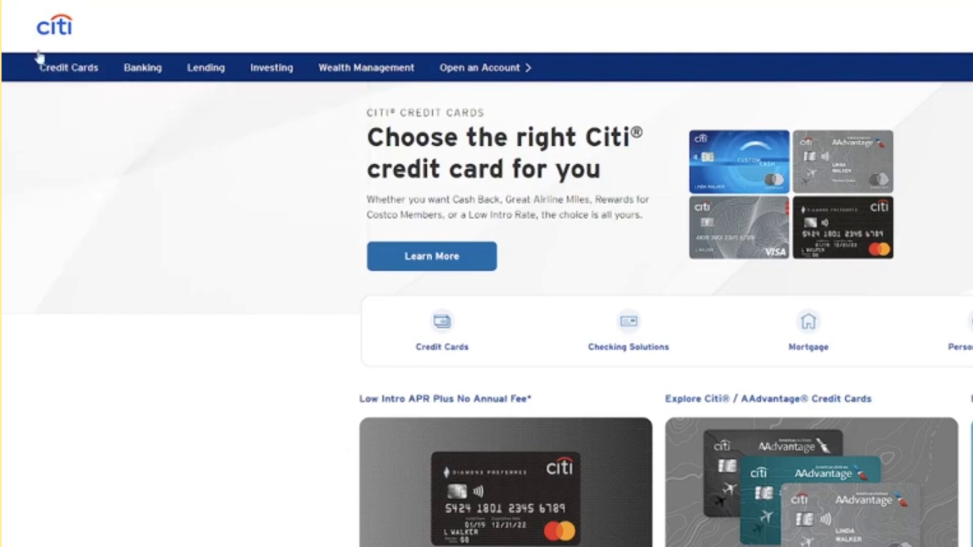
Step: Go to the Credit Cards listing and scroll down through the card offers
click(66, 67)
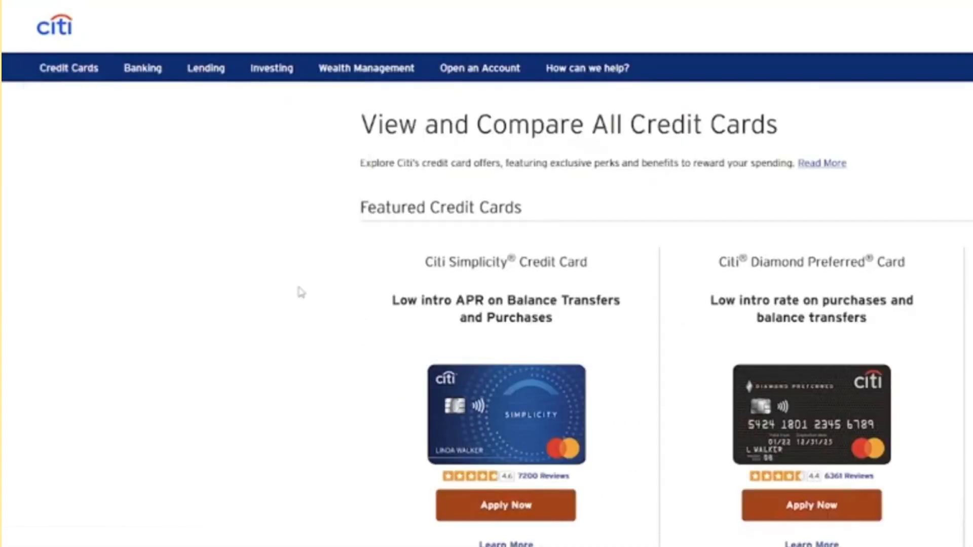
scroll(down, 3)
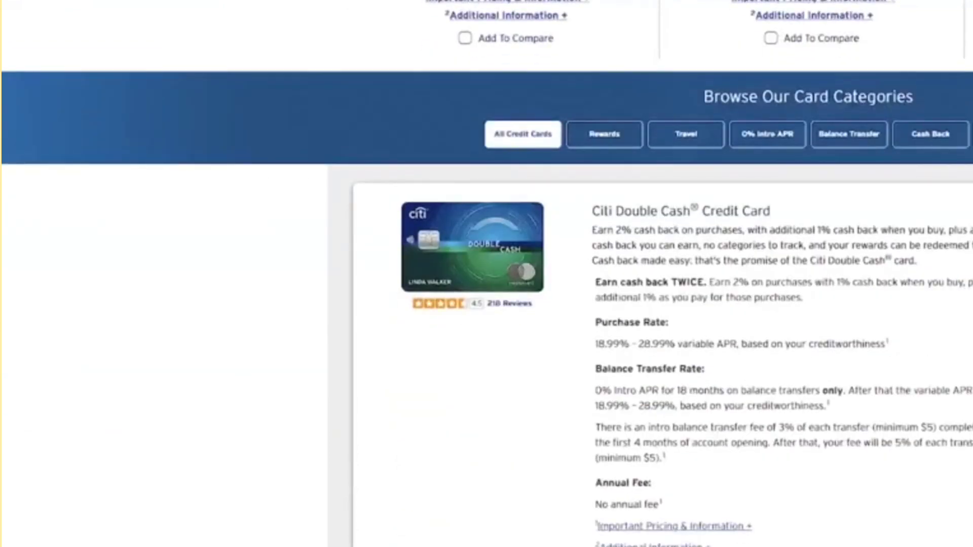
scroll(down, 3)
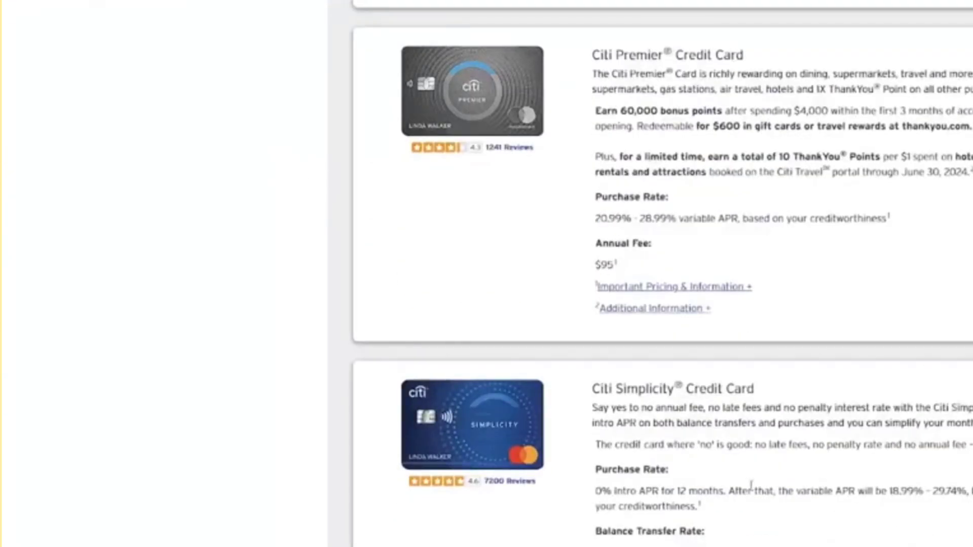
scroll(down, 3)
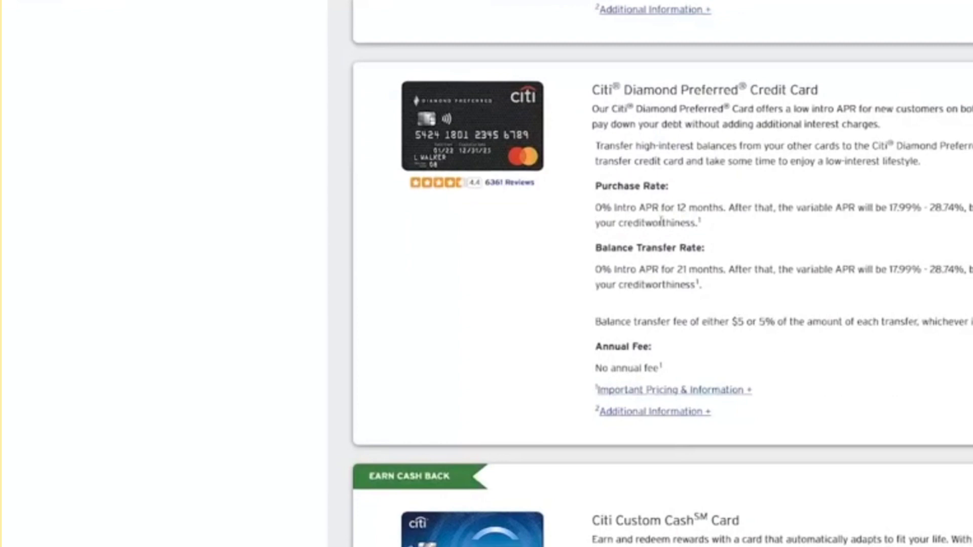
scroll(down, 3)
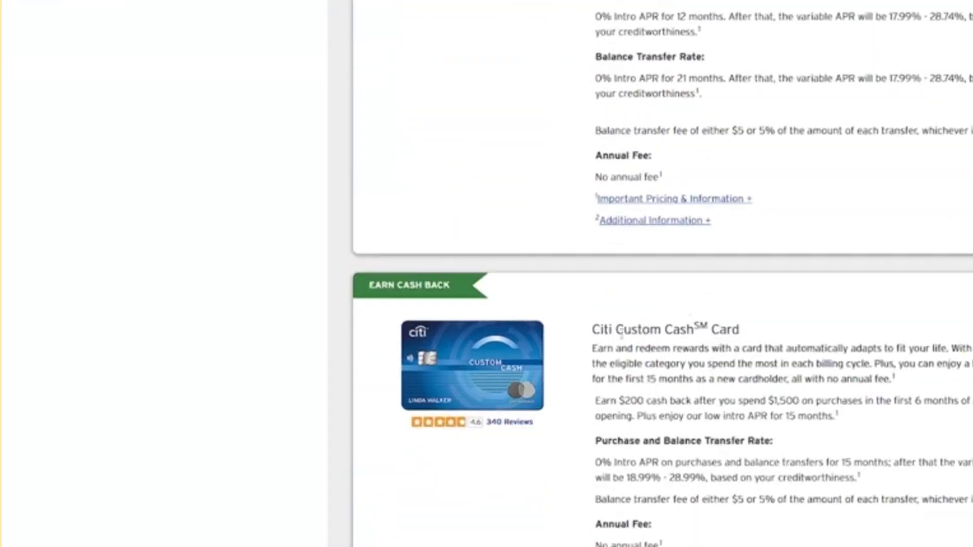
scroll(down, 3)
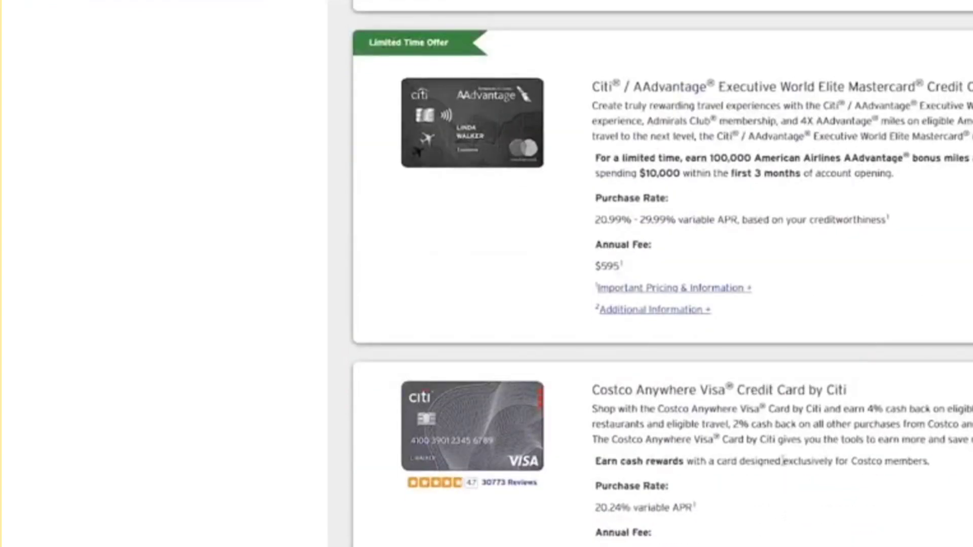
scroll(down, 3)
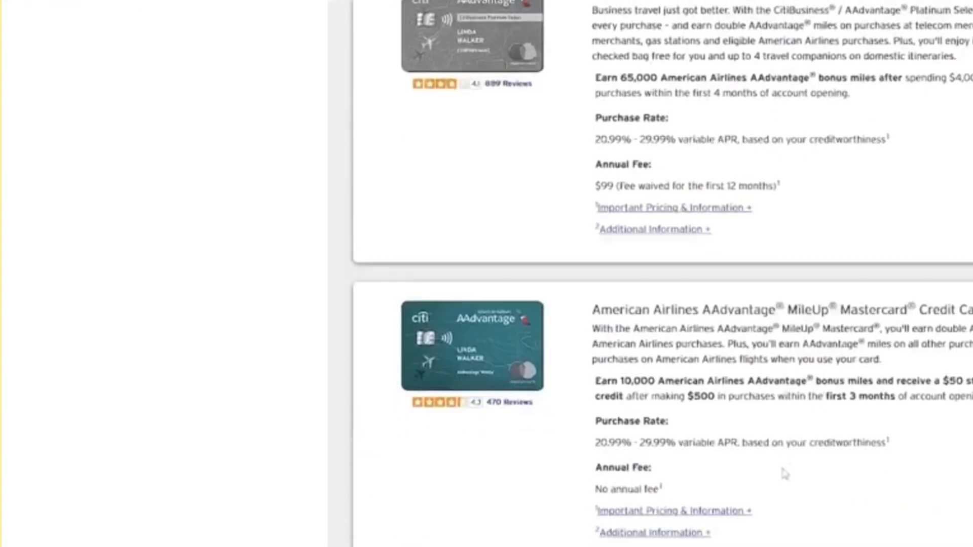
scroll(down, 3)
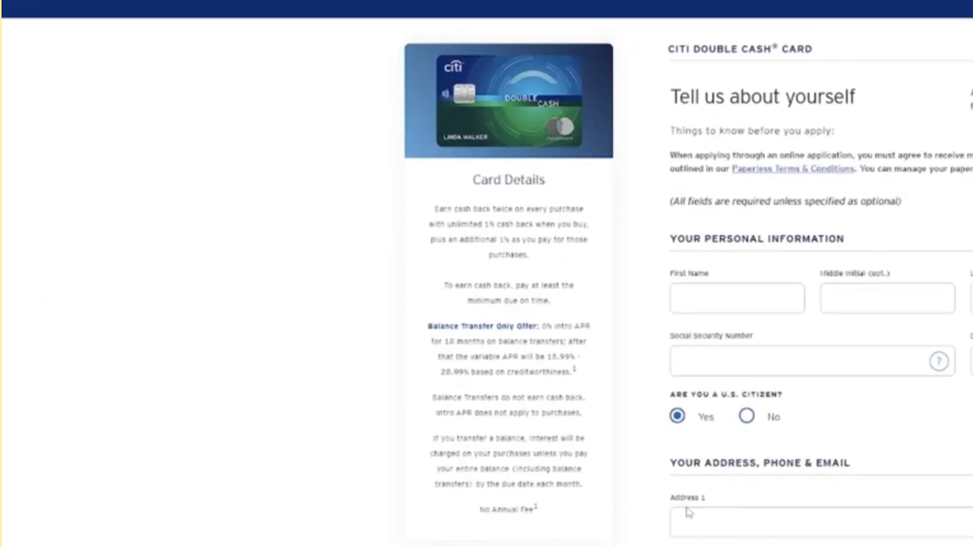
Step: Scroll through the Tell us about yourself sections of the Double Cash application
scroll(down, 3)
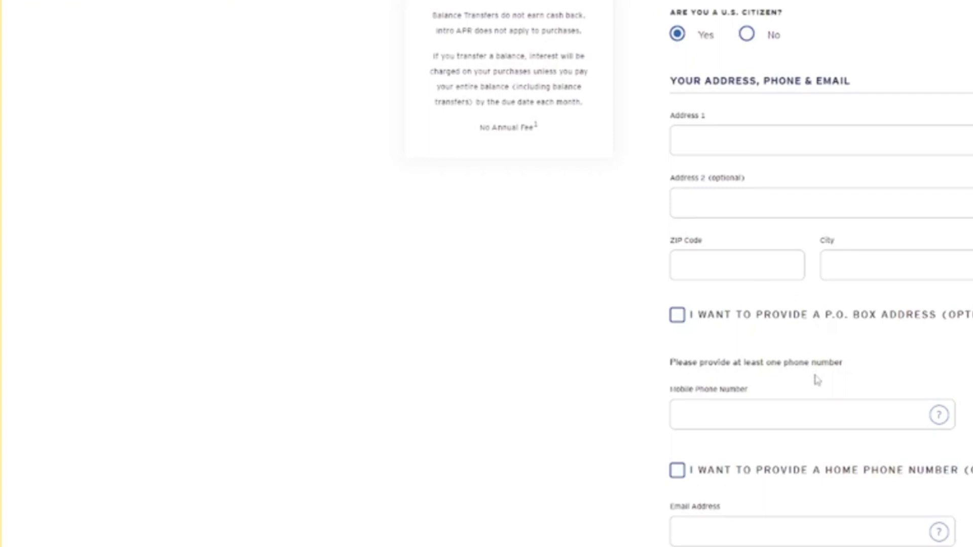
scroll(down, 3)
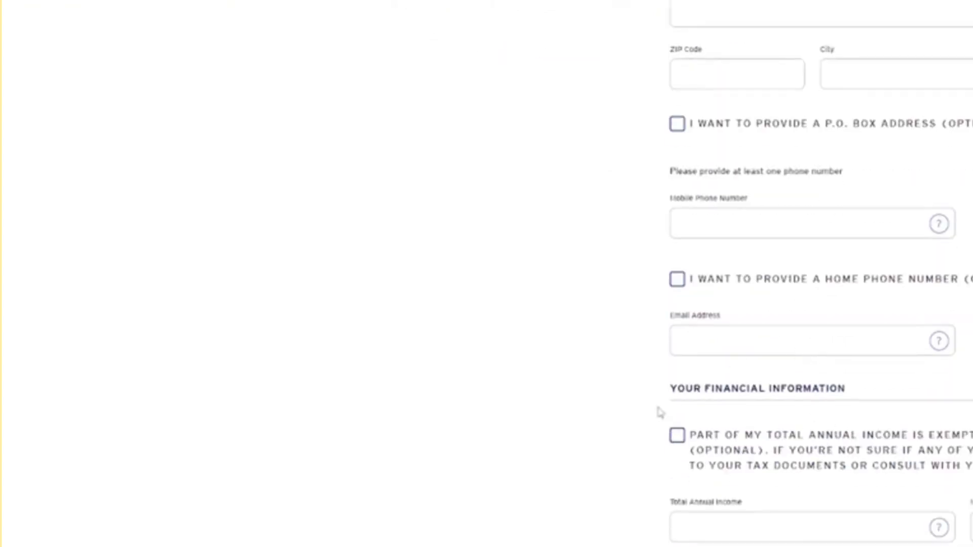
scroll(up, 3)
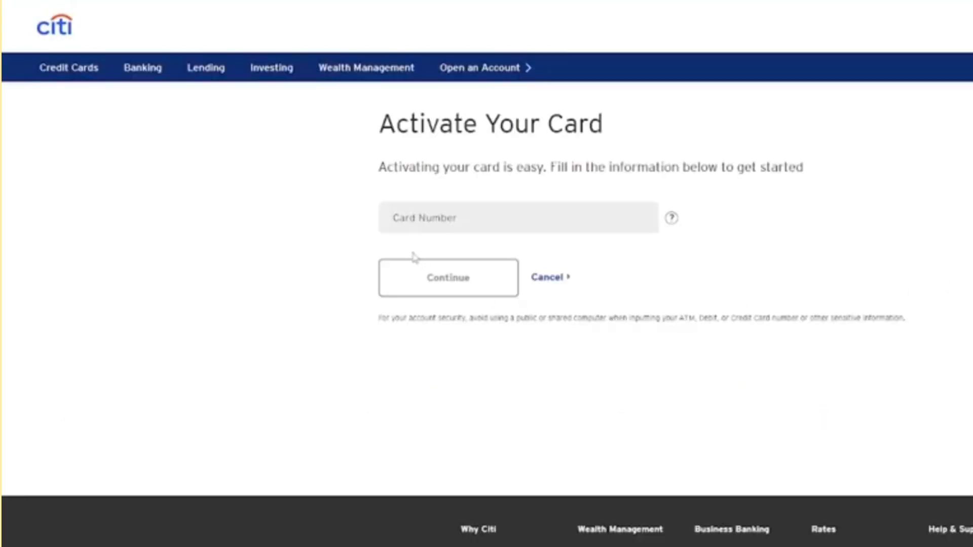
text(1234567890123456)
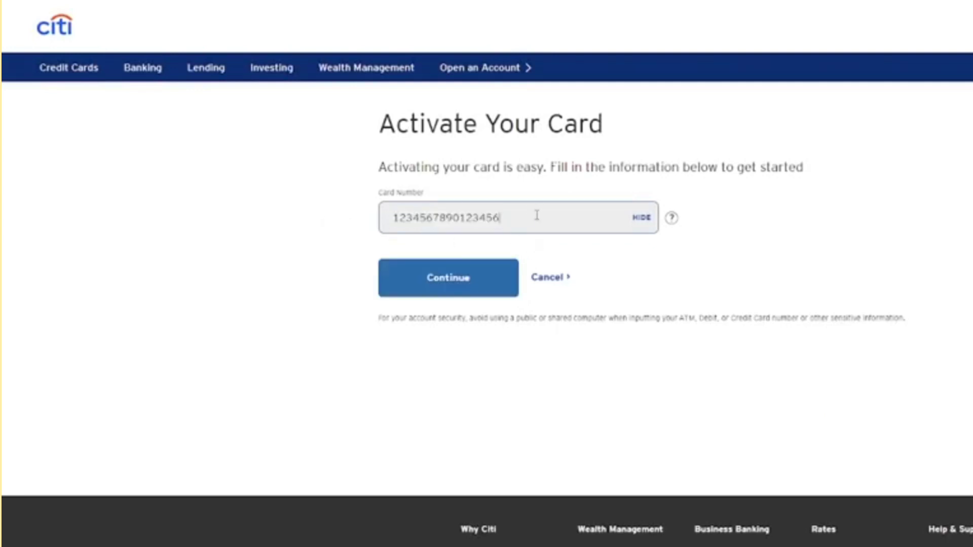
Step: Continue to get the unrecognized-card error, then reveal the full card number with SHOW
click(448, 277)
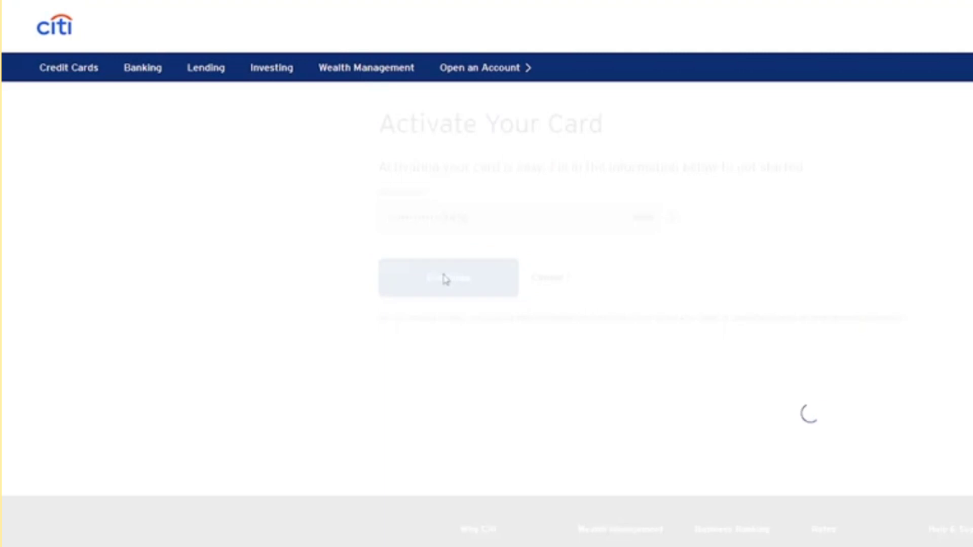
click(448, 278)
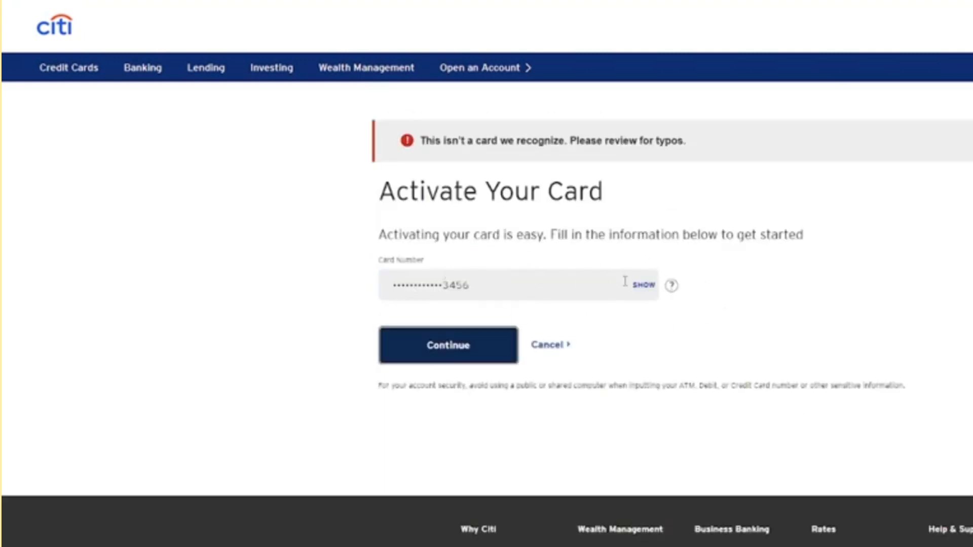
click(643, 286)
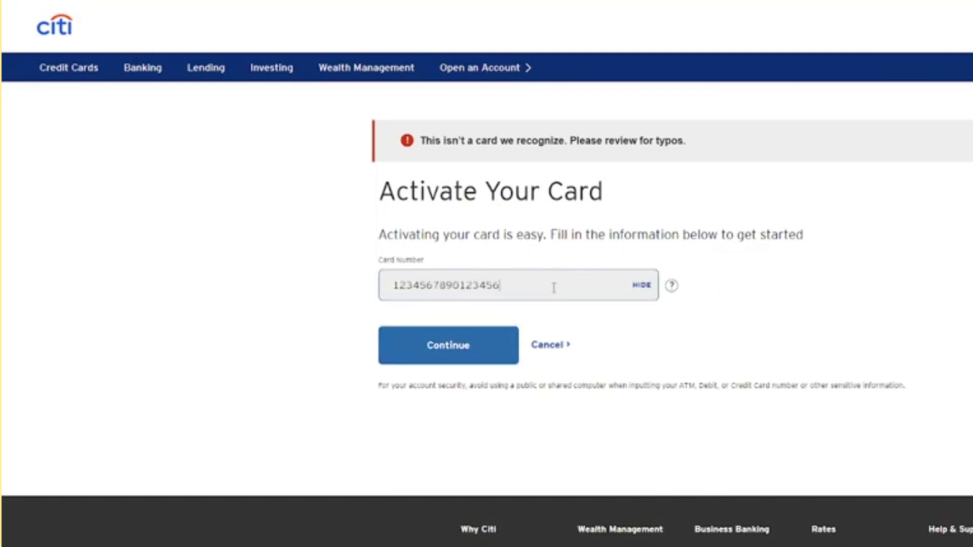
mouse_move(543, 294)
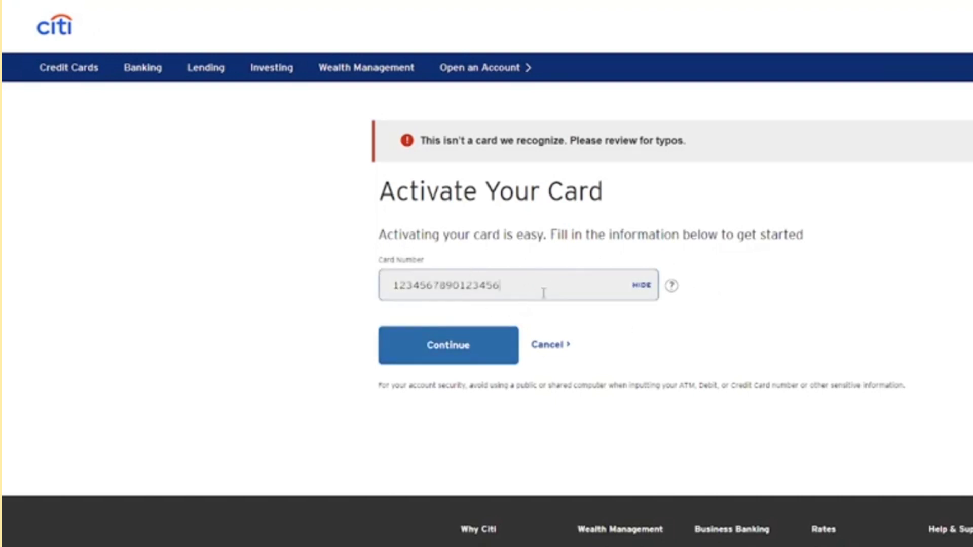